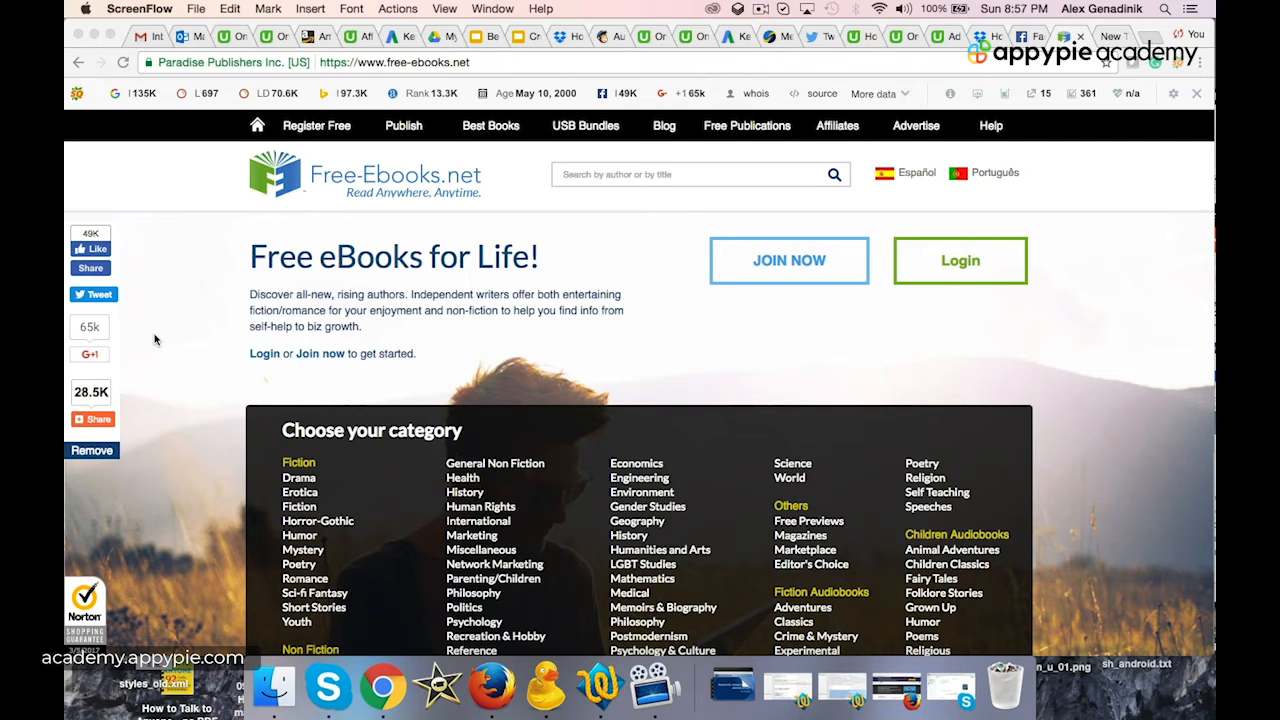
mouse_move(268, 266)
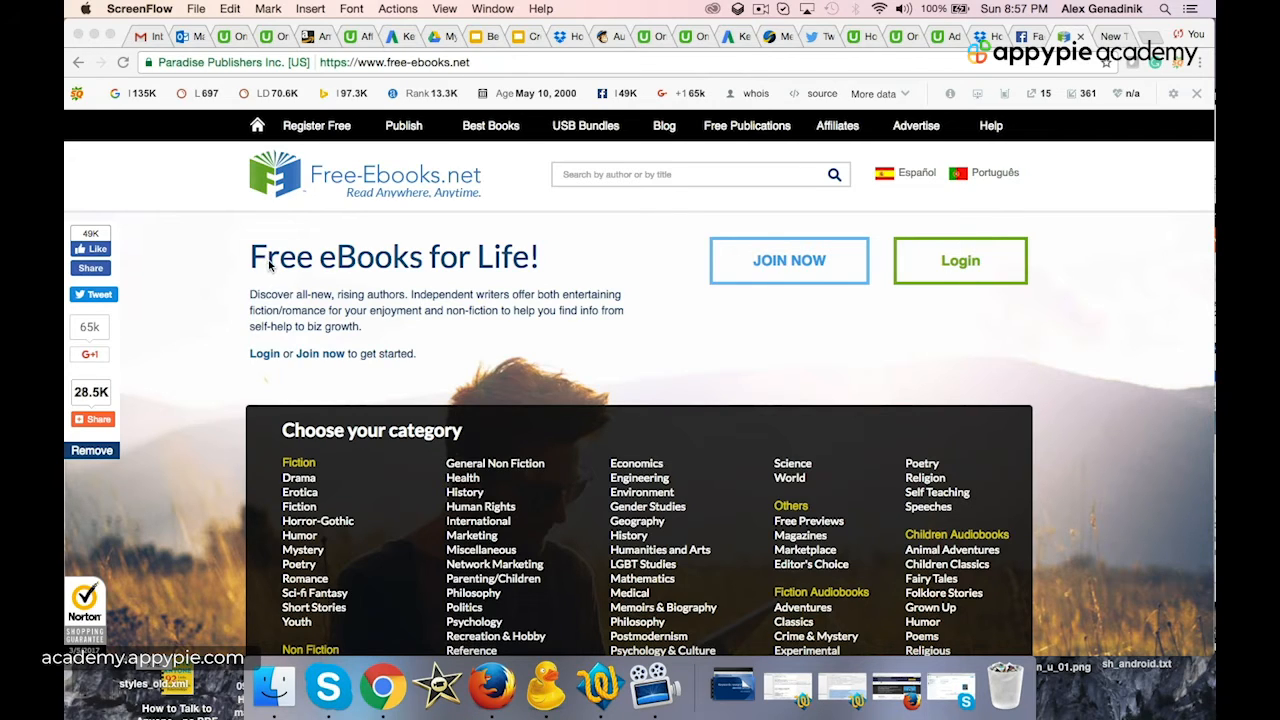
mouse_move(404, 264)
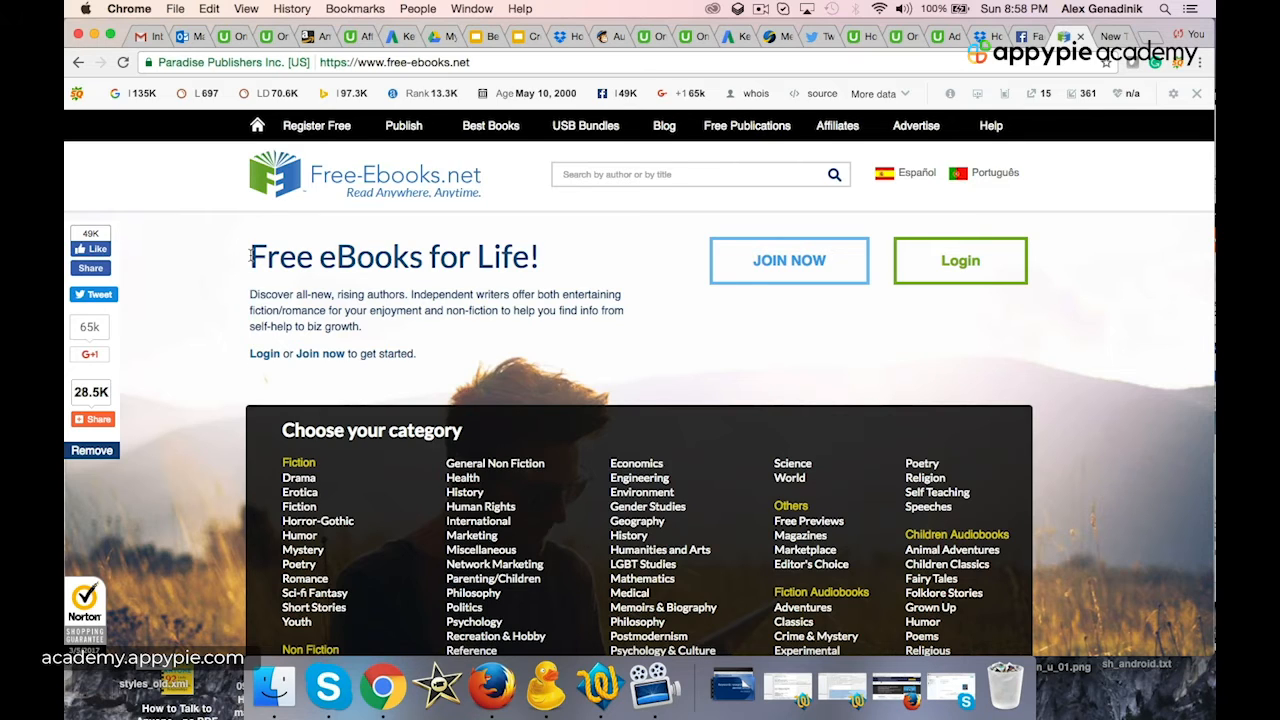
mouse_move(332, 392)
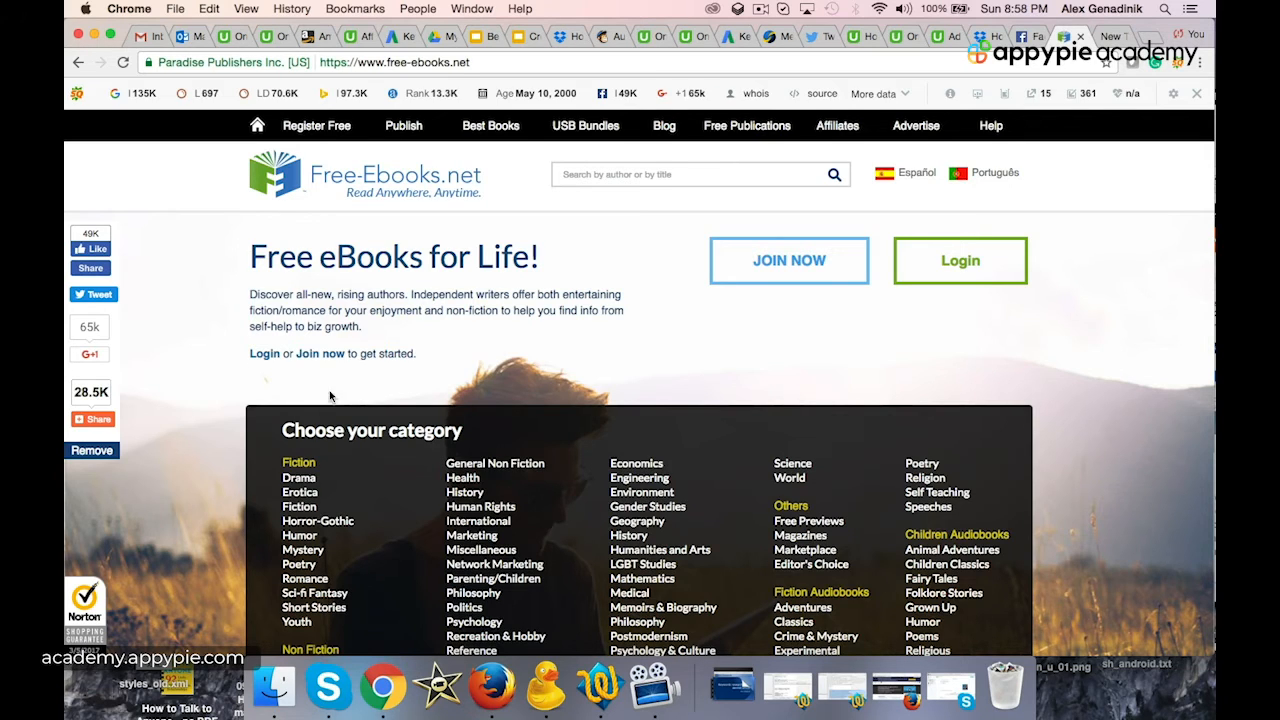
- Browse into the General Non Fiction category and scroll through its listed ebooks
click(494, 464)
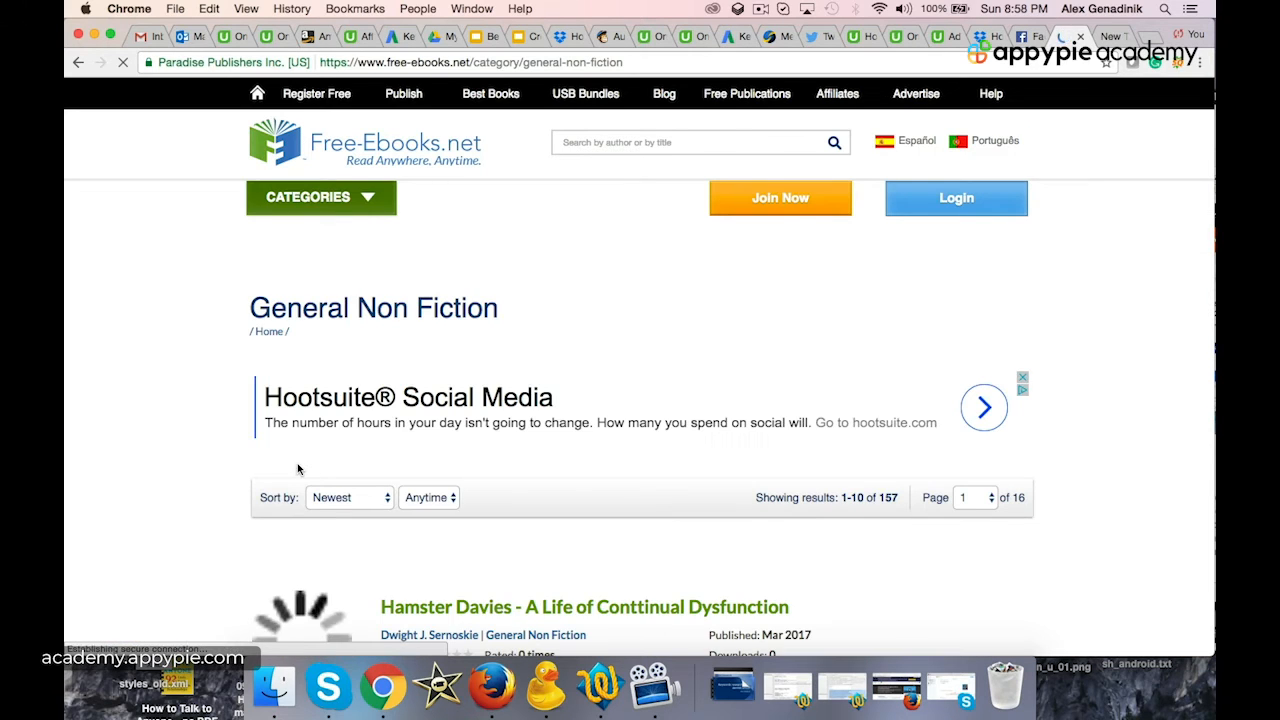
scroll(down, 3)
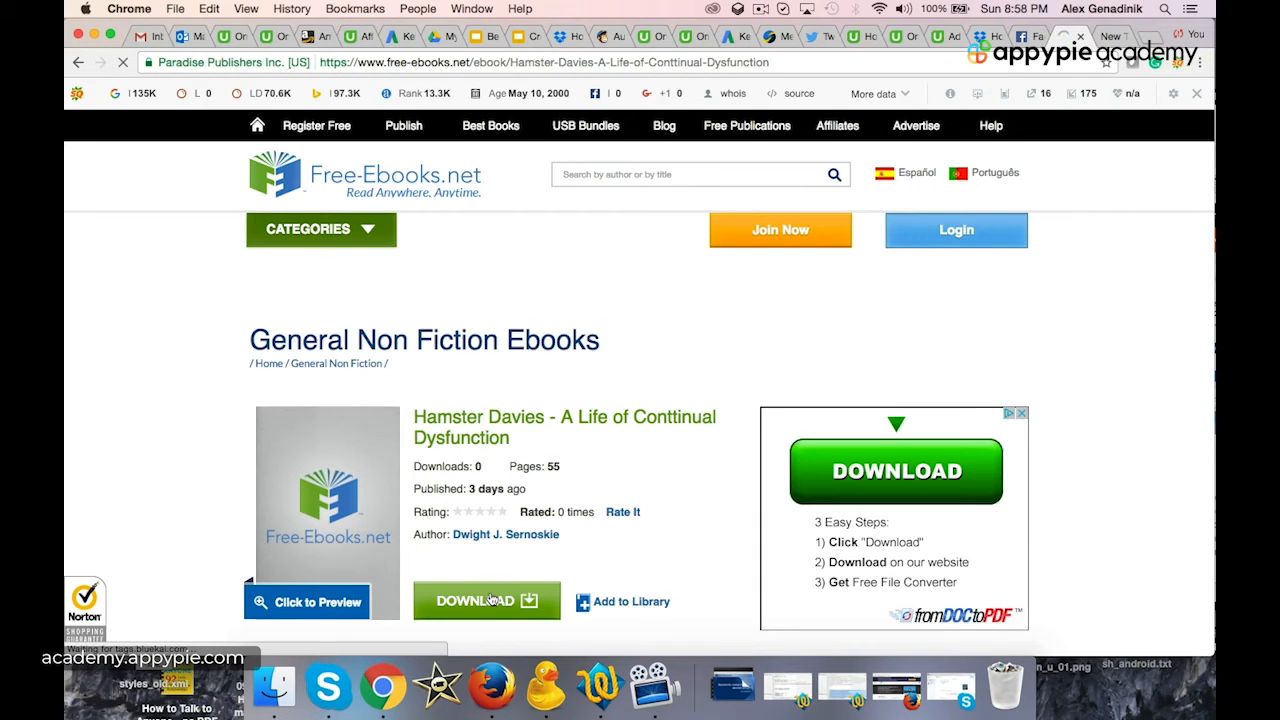
mouse_move(248, 330)
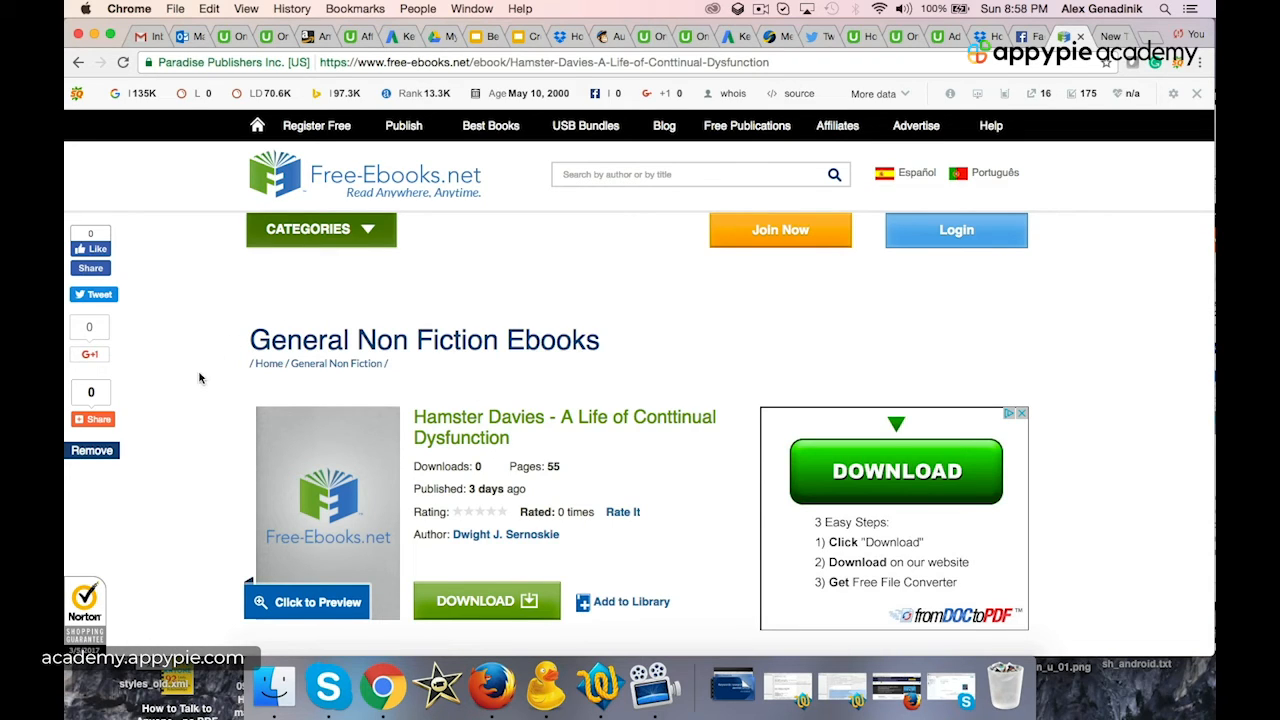
mouse_move(192, 410)
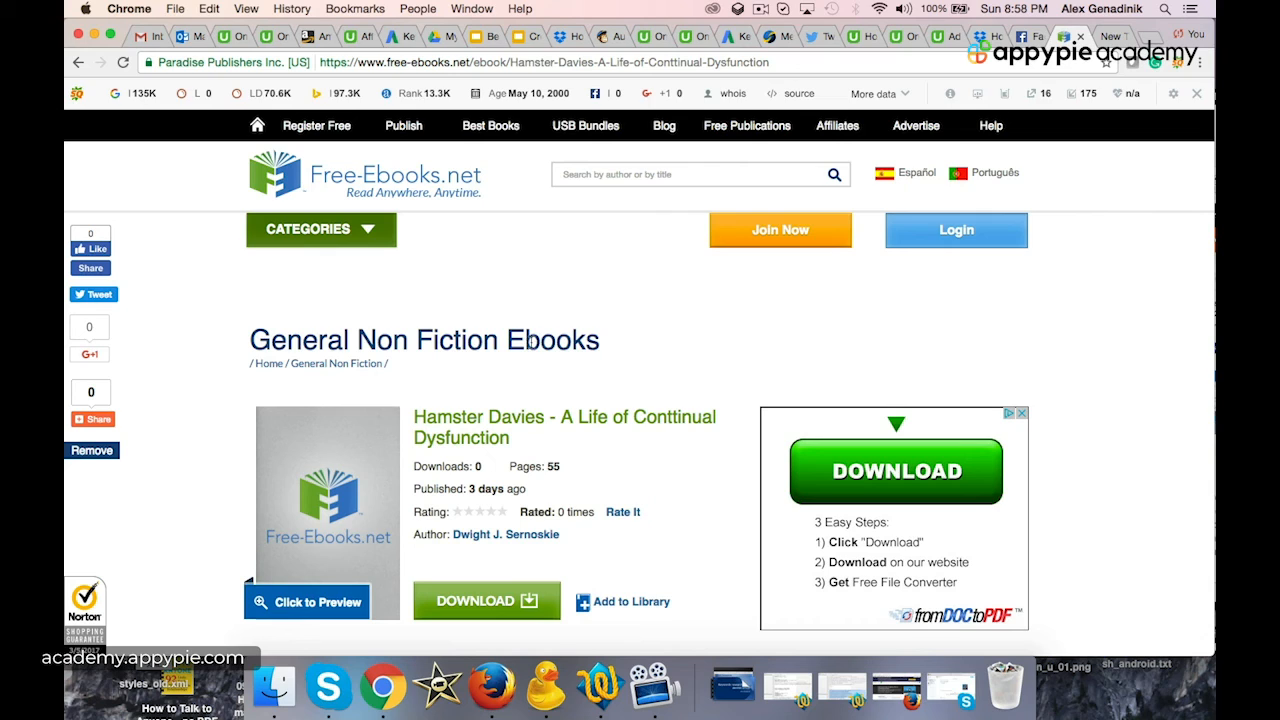
mouse_move(546, 276)
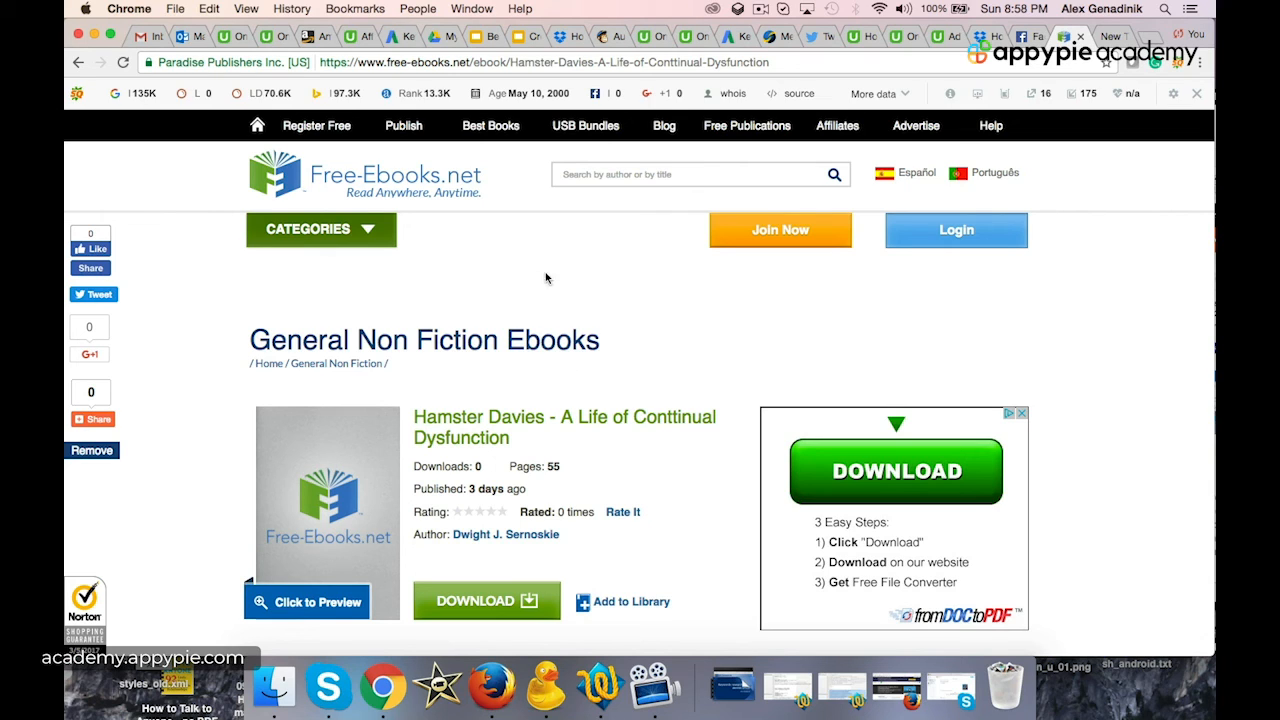
mouse_move(576, 276)
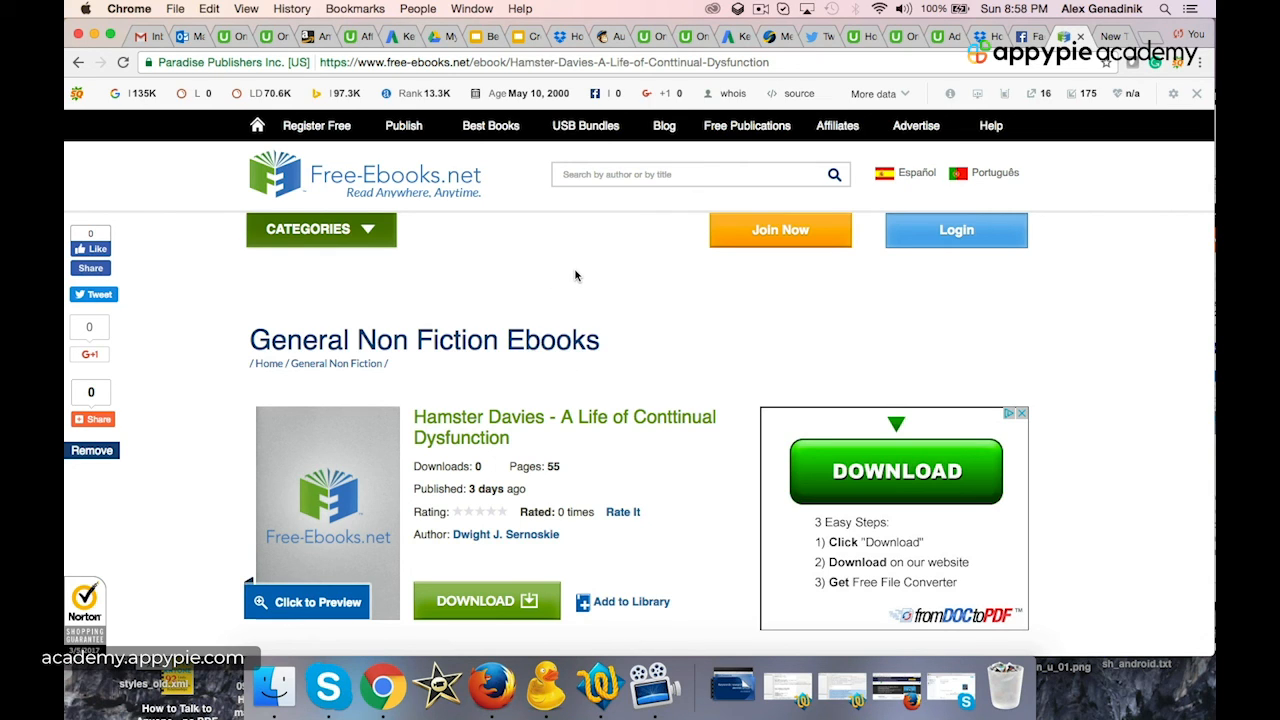